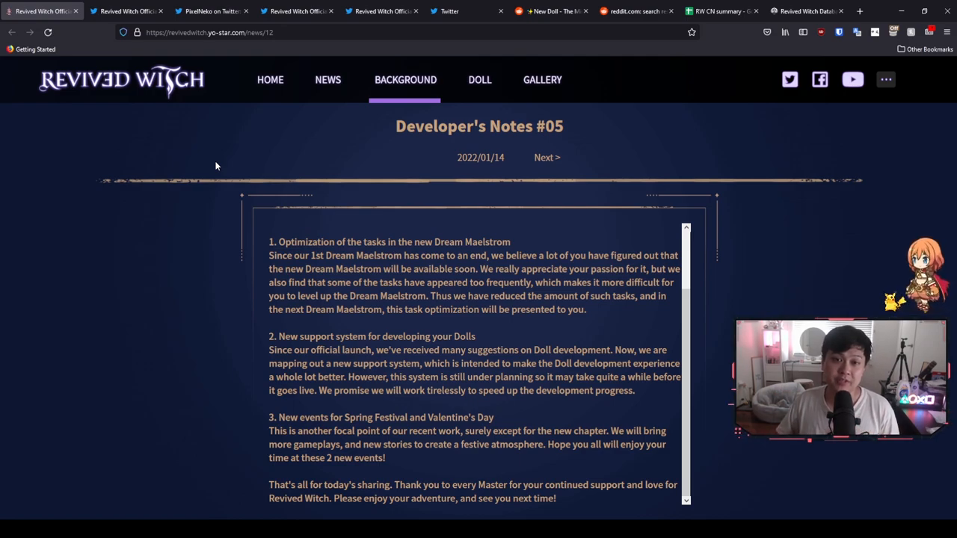
mouse_move(195, 146)
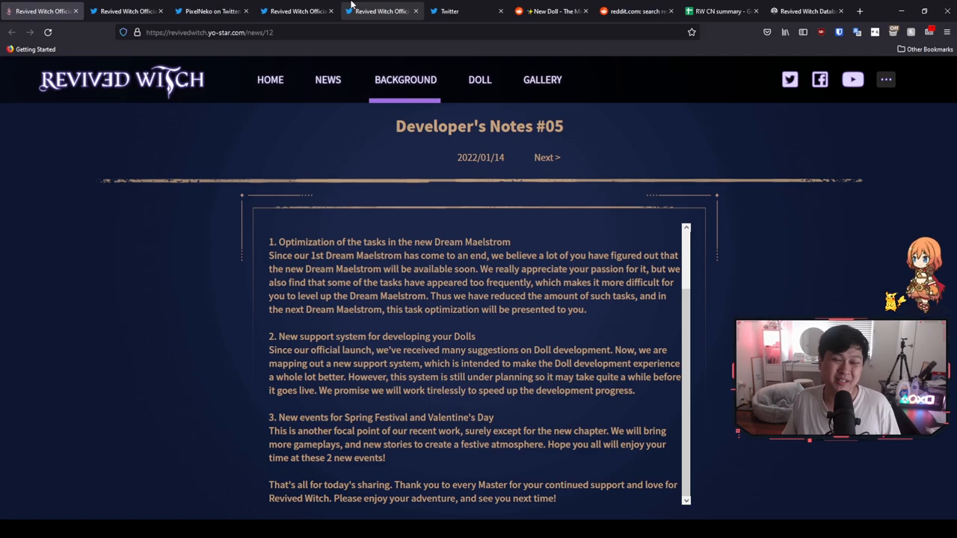
Step: Show Sher's limited-time Awakening Summon rate-up tweet after a brief stop on Developer's Notes #05
left_click(449, 10)
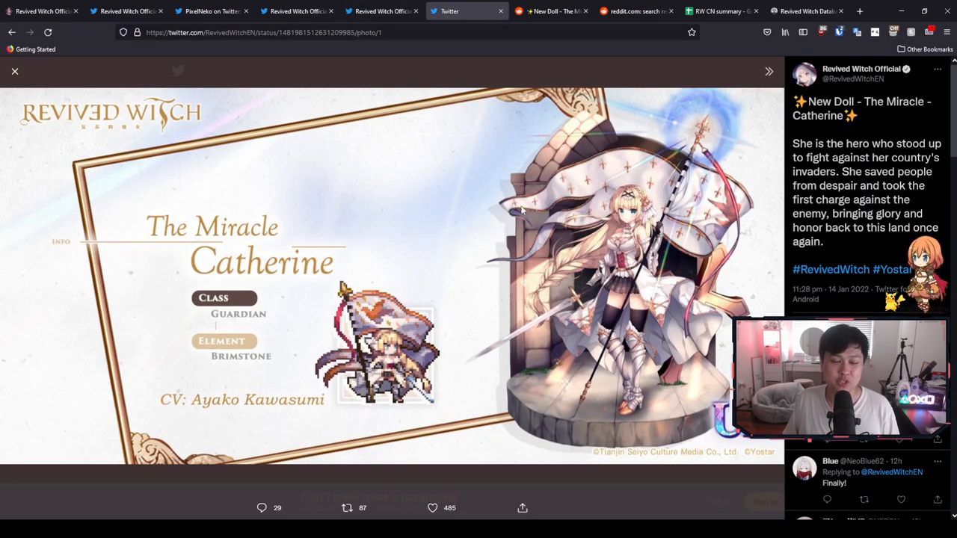
mouse_move(425, 193)
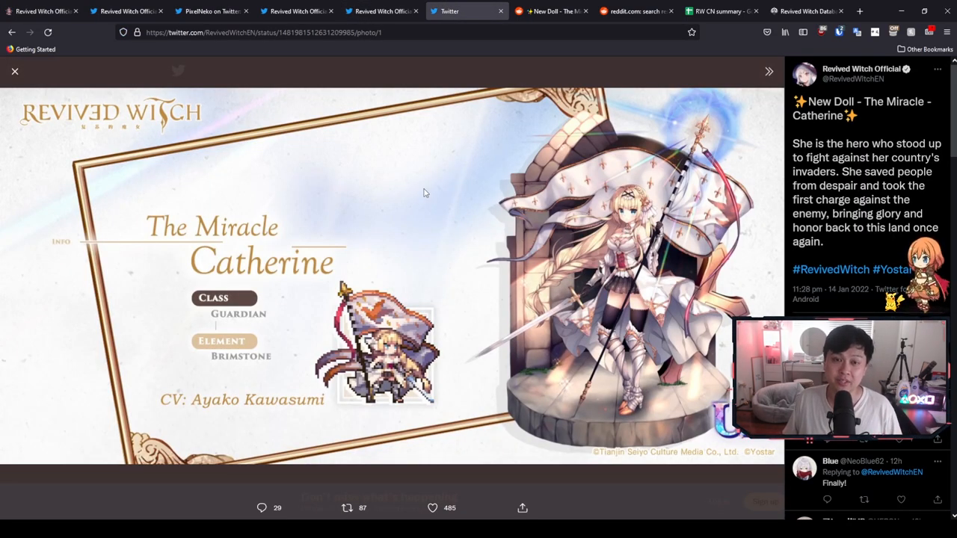
left_click(126, 10)
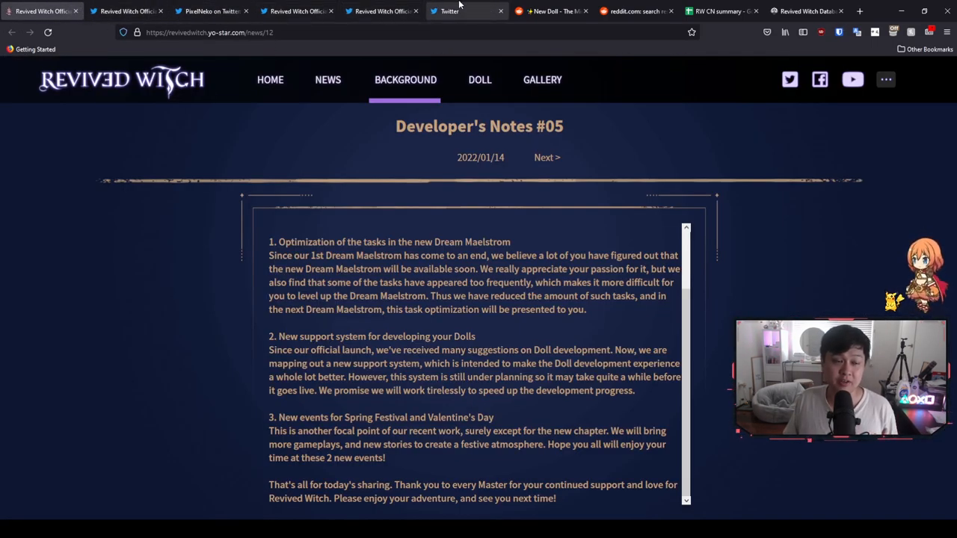
left_click(467, 11)
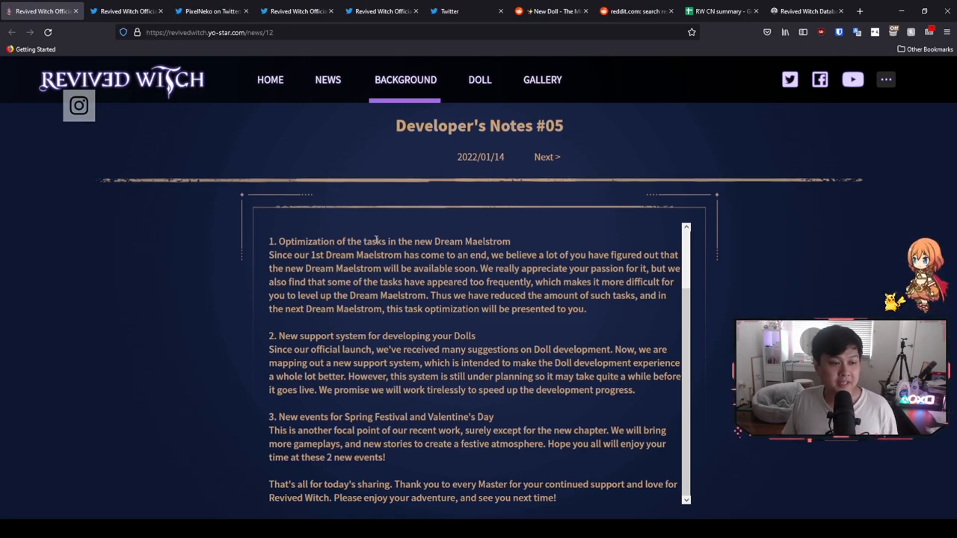
mouse_move(78, 105)
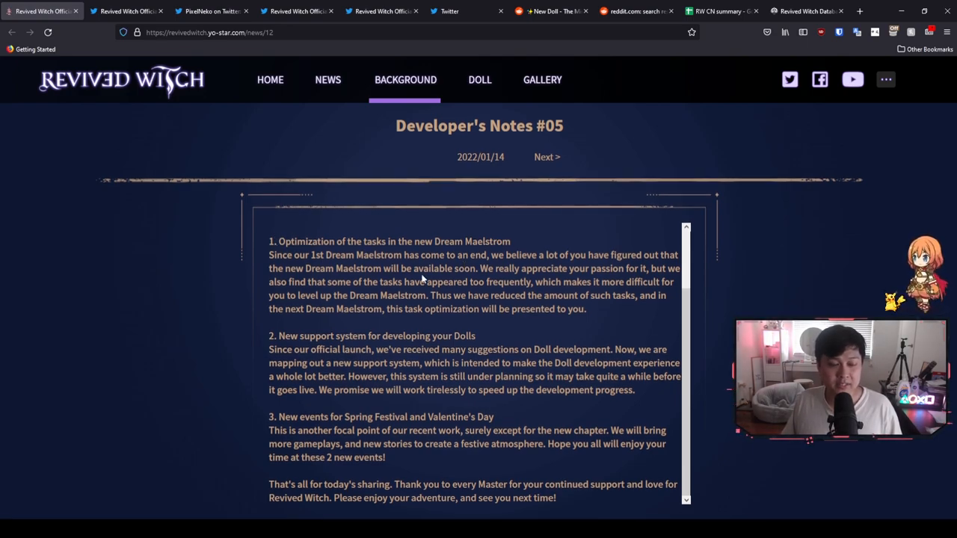
mouse_move(591, 314)
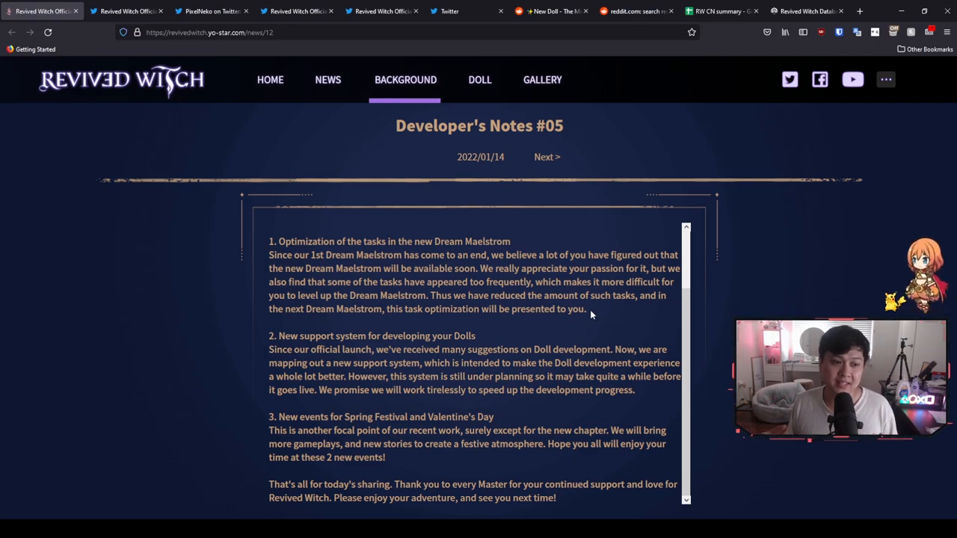
mouse_move(302, 371)
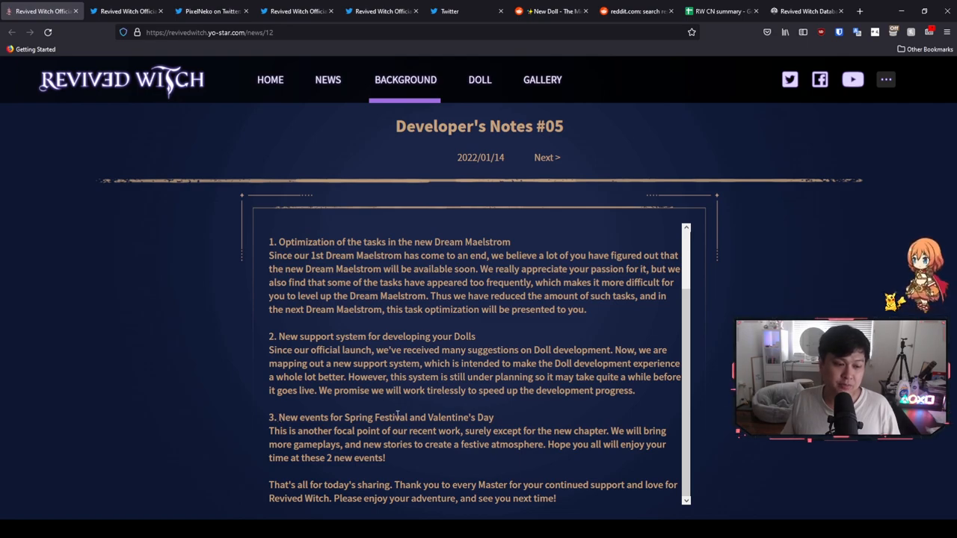
mouse_move(438, 462)
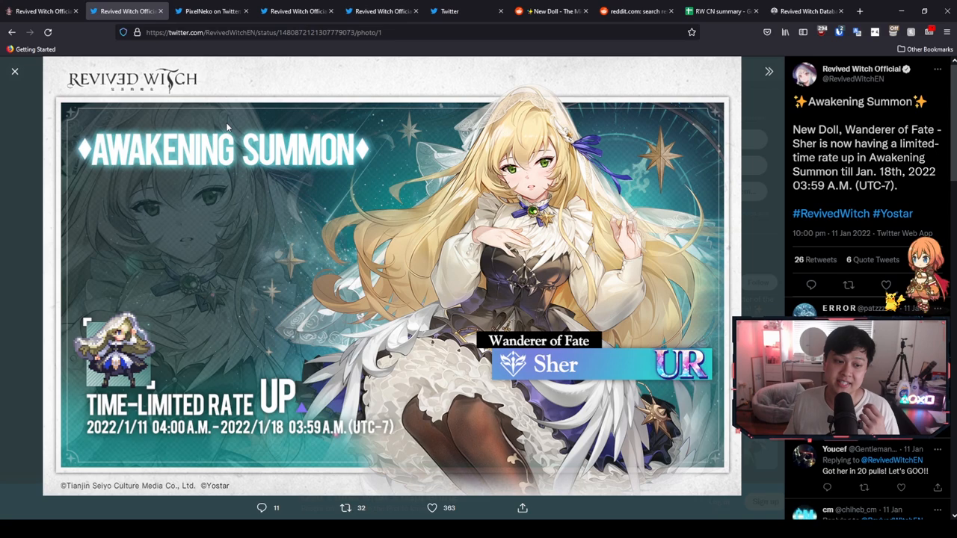
mouse_move(320, 198)
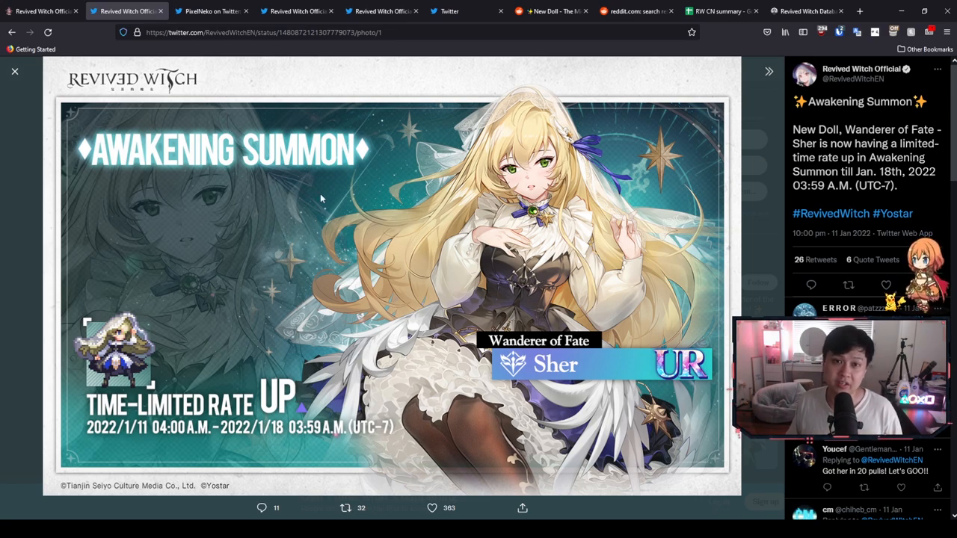
mouse_move(506, 248)
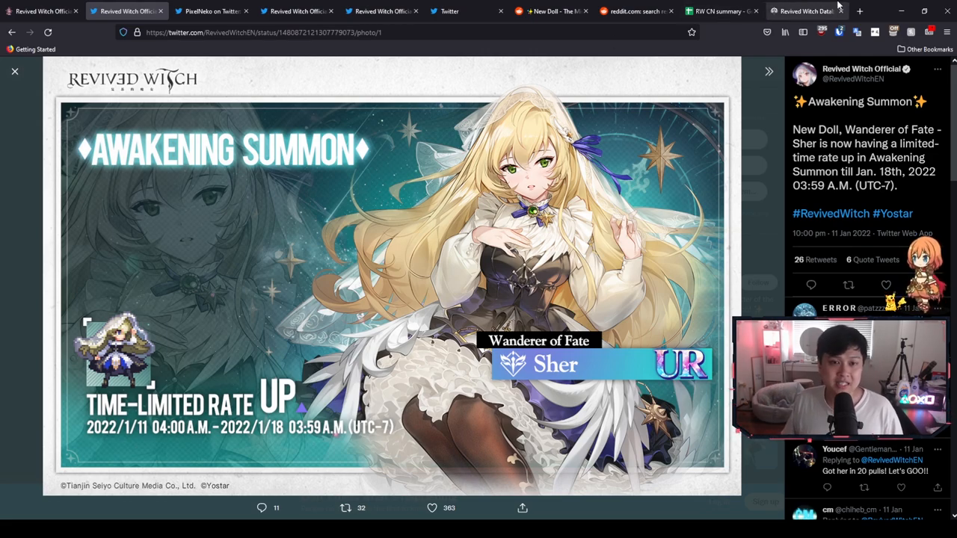
Step: Open Sher's doll page from the database Dolls grid, showing her Healer skills and upgrade costs
left_click(804, 11)
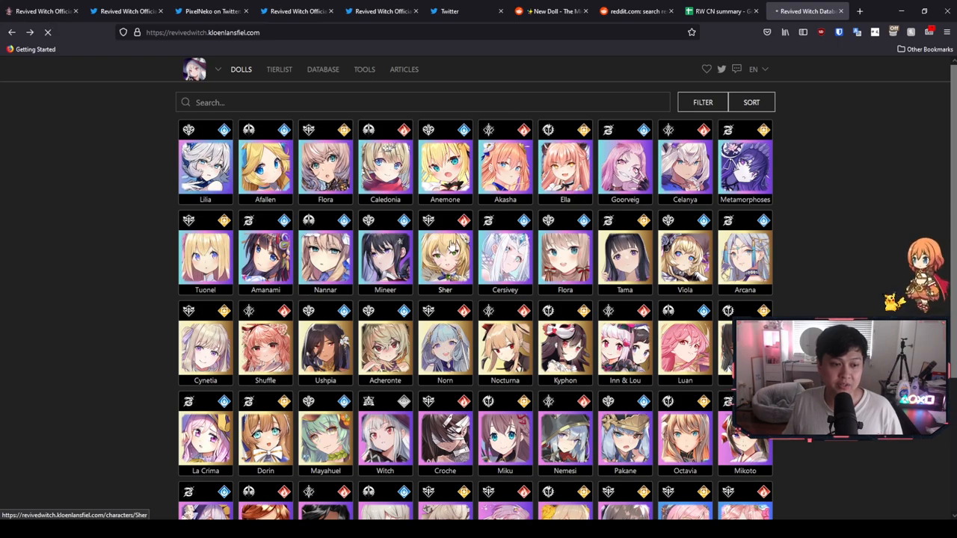
left_click(444, 254)
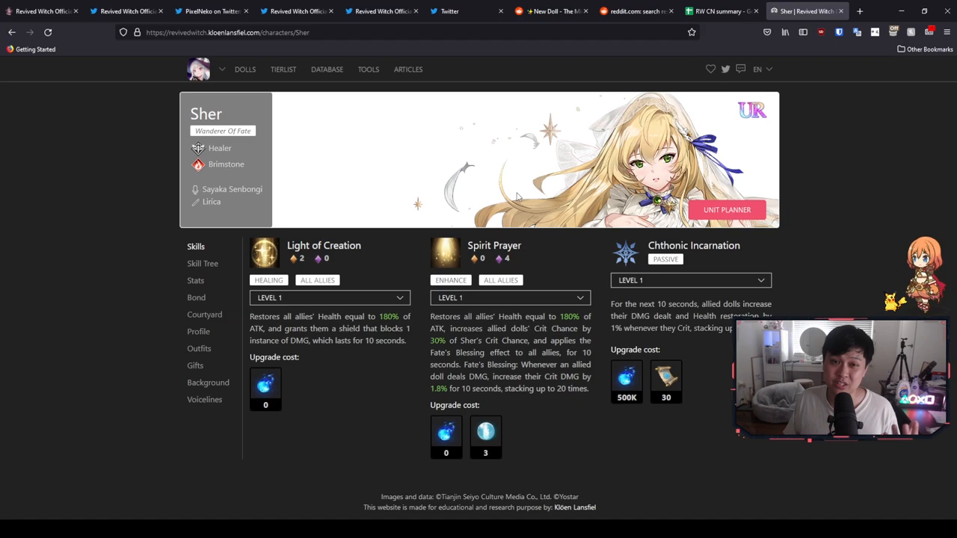
left_click(368, 69)
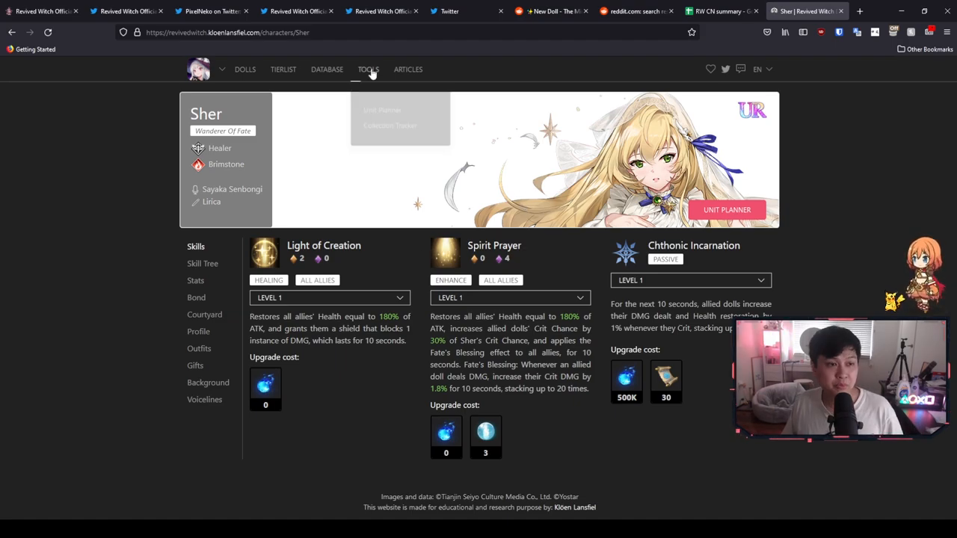
Step: Show the tweet announcing The Miracle Catherine, a Brimstone Guardian
left_click(467, 10)
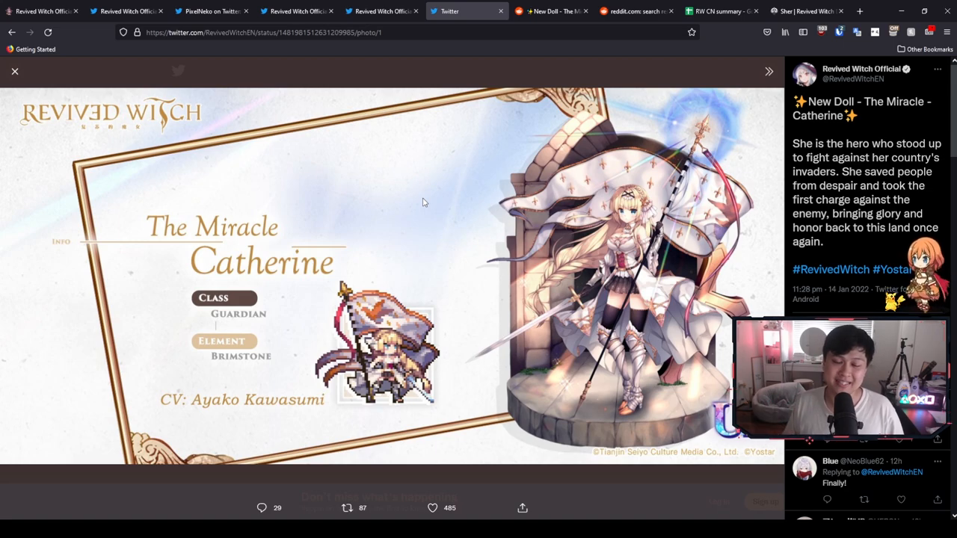
mouse_move(342, 141)
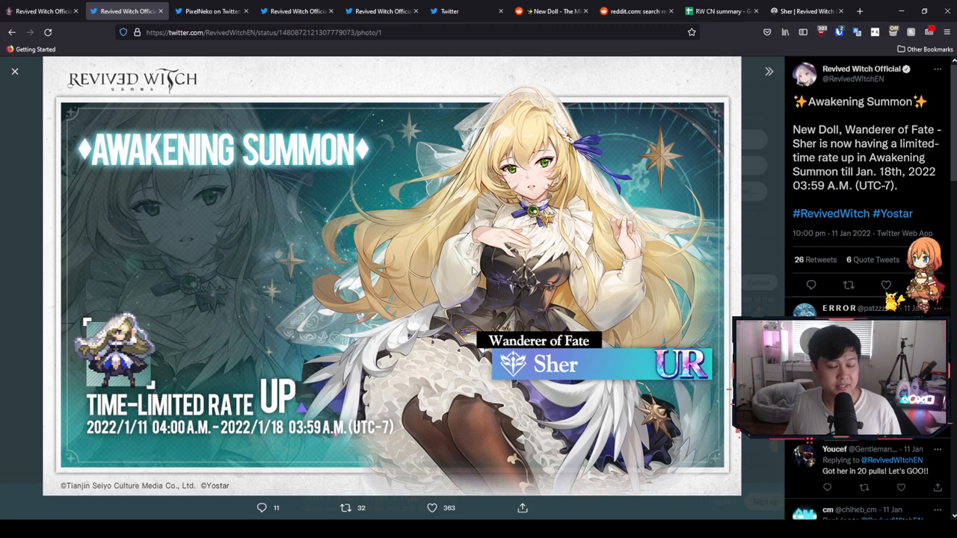
mouse_move(308, 190)
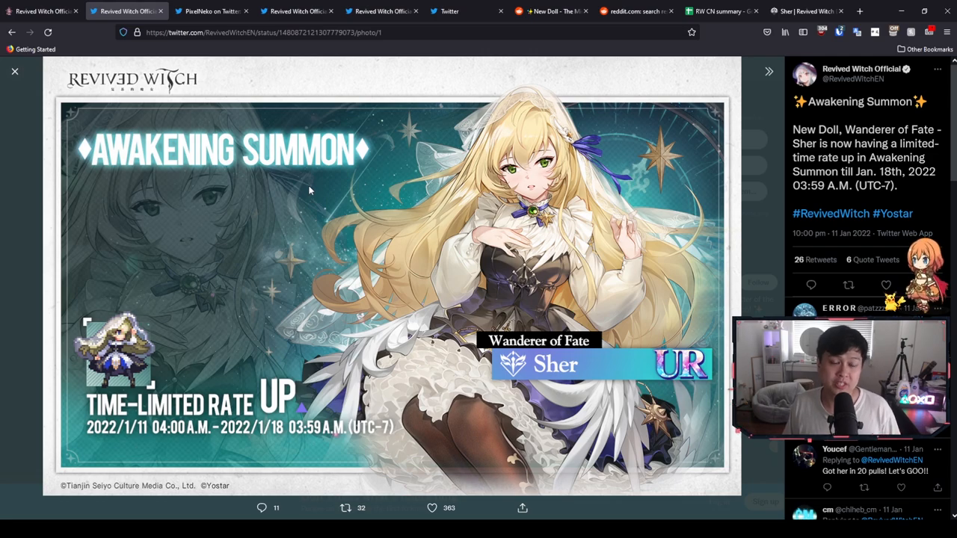
Step: Show the announcement tweet for Balance Enforcer Datheios, a Mercury Mage
left_click(297, 11)
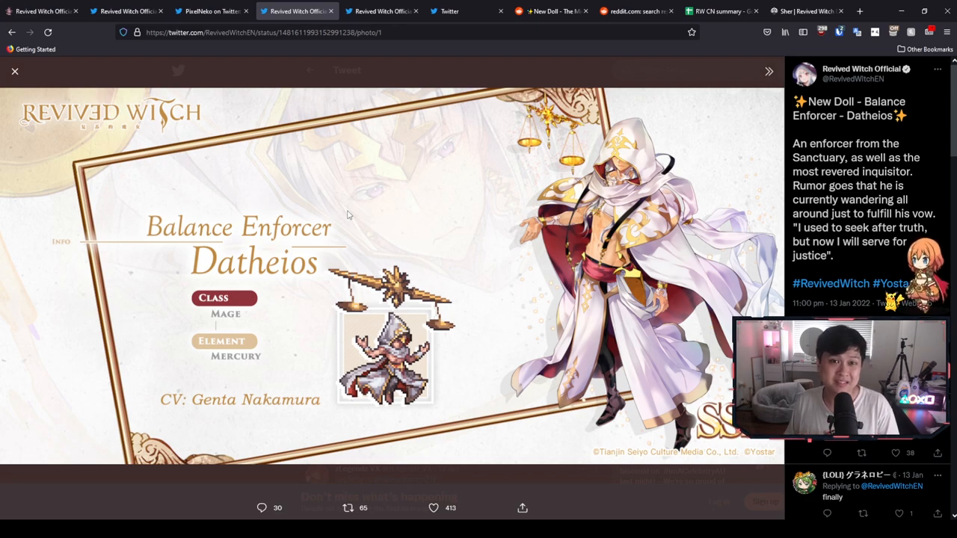
mouse_move(366, 250)
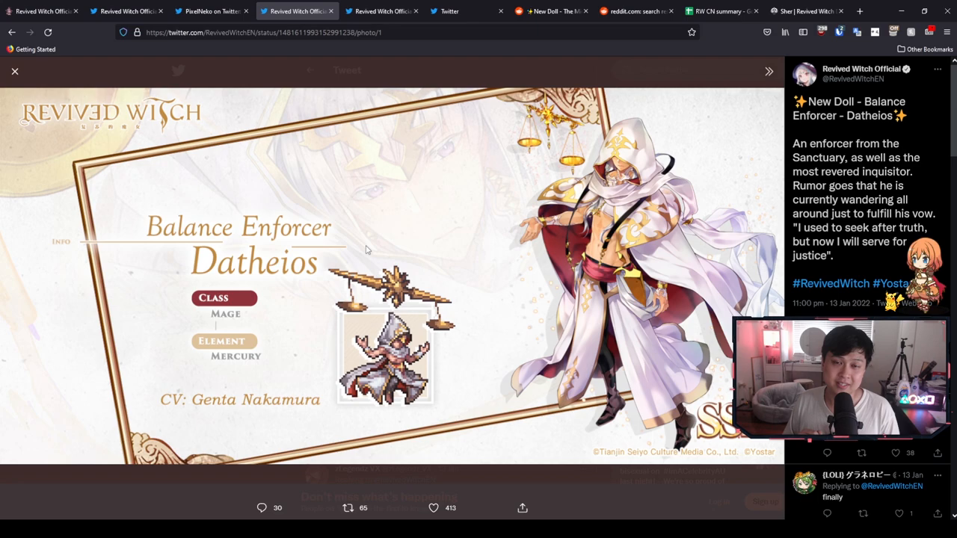
mouse_move(502, 261)
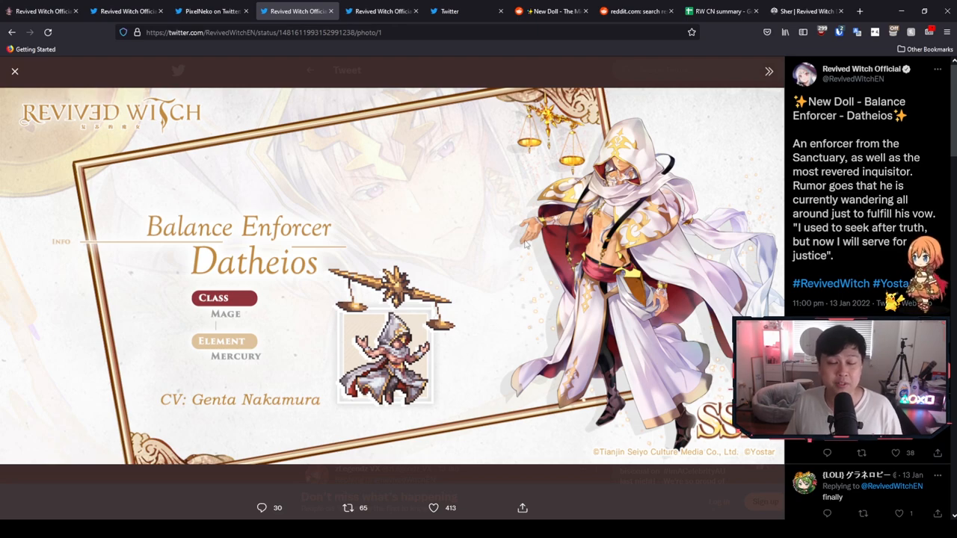
mouse_move(512, 212)
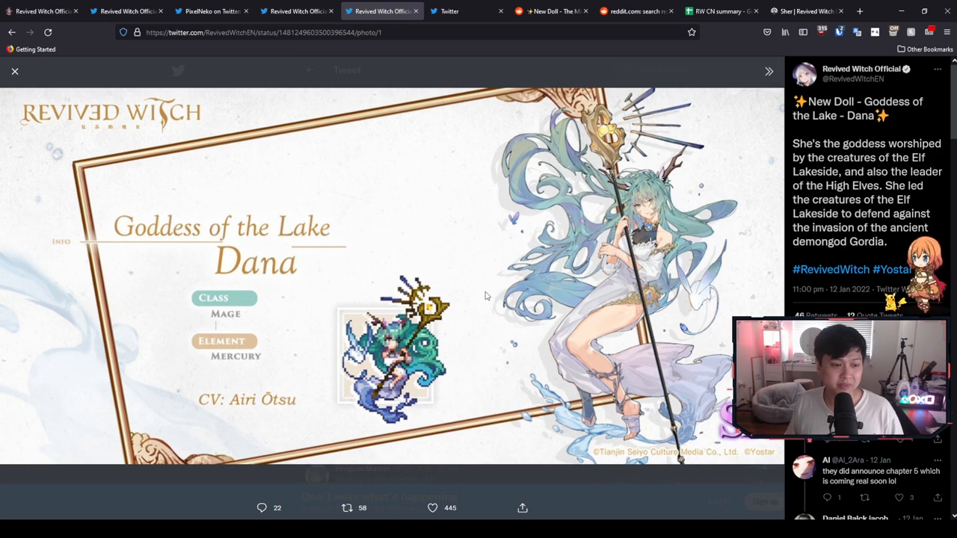
mouse_move(422, 282)
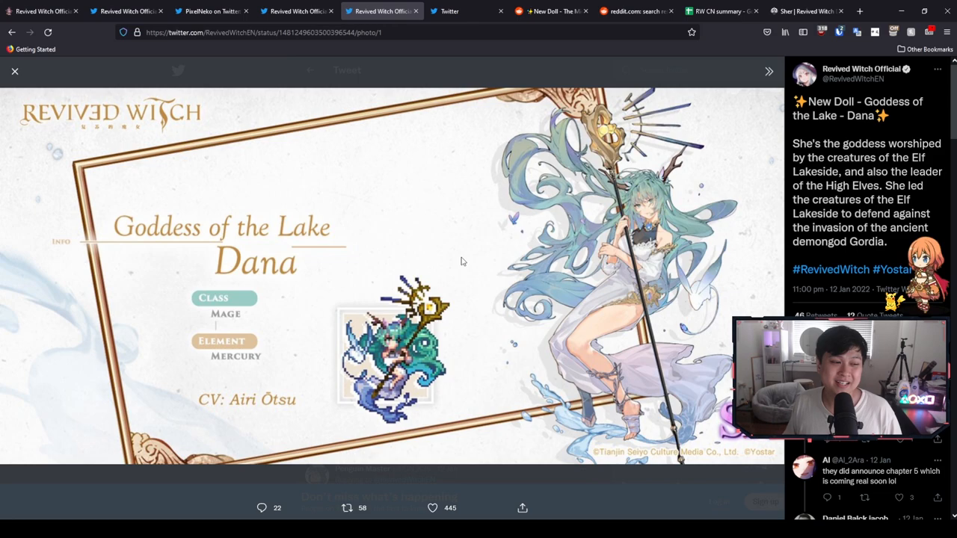
mouse_move(464, 285)
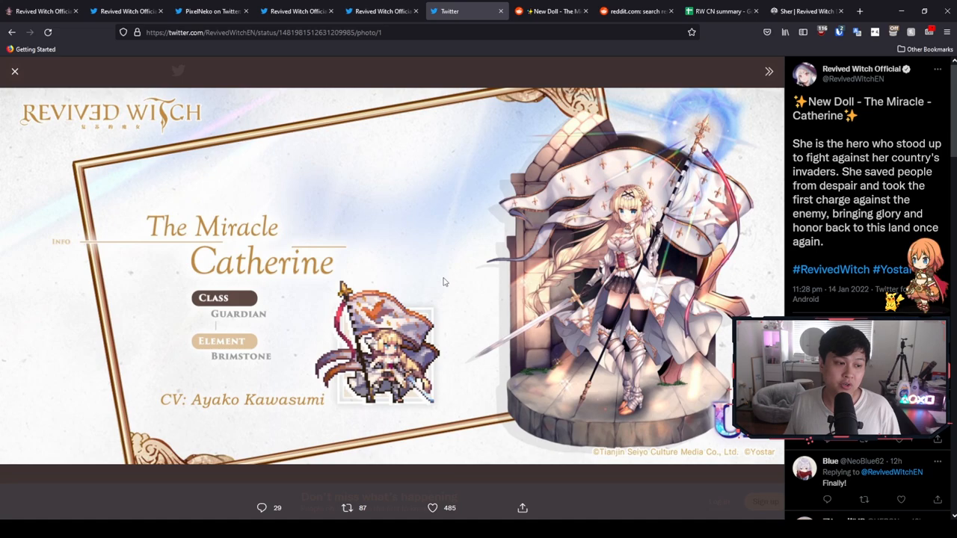
mouse_move(257, 337)
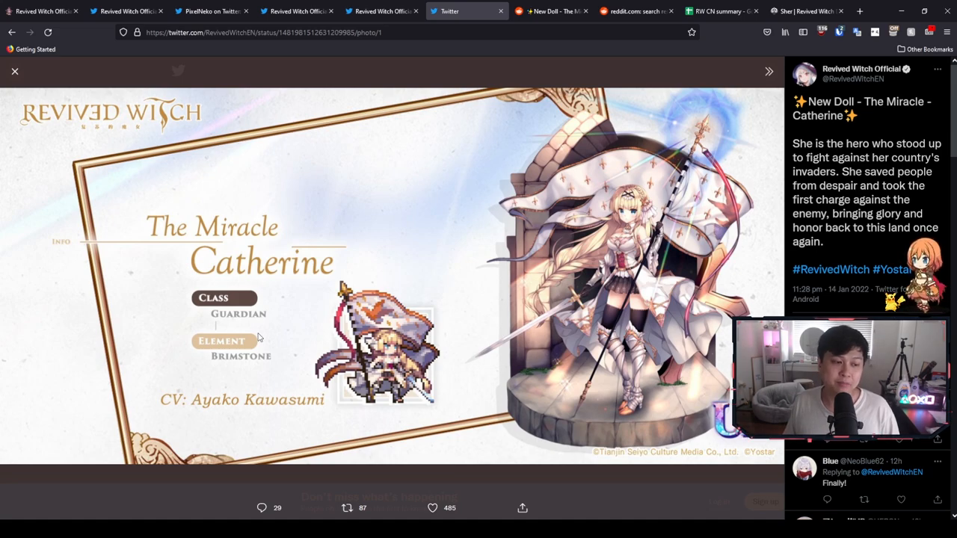
mouse_move(514, 90)
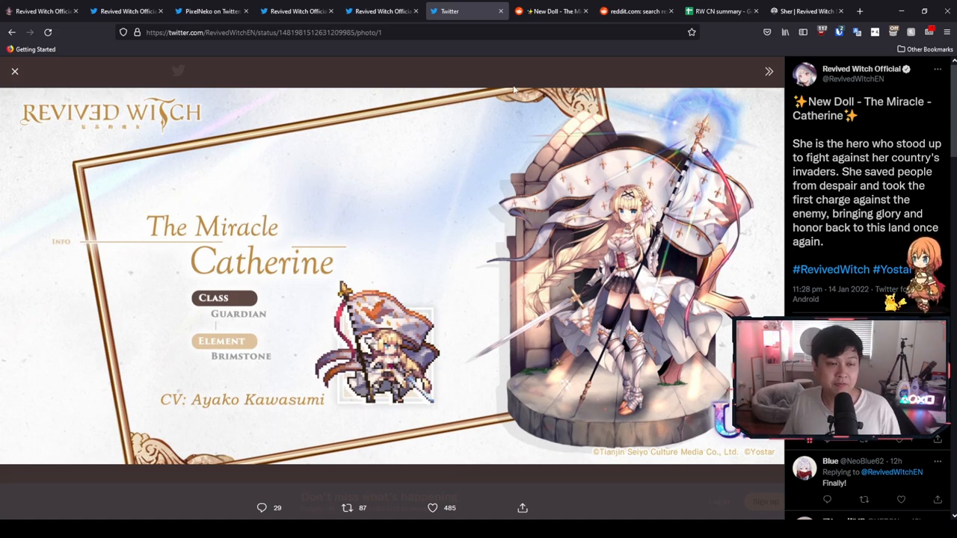
Step: Show the Reddit 'New Doll - The Miracle' thread listing Catherine's UR Brimstone Guardian skills
left_click(550, 10)
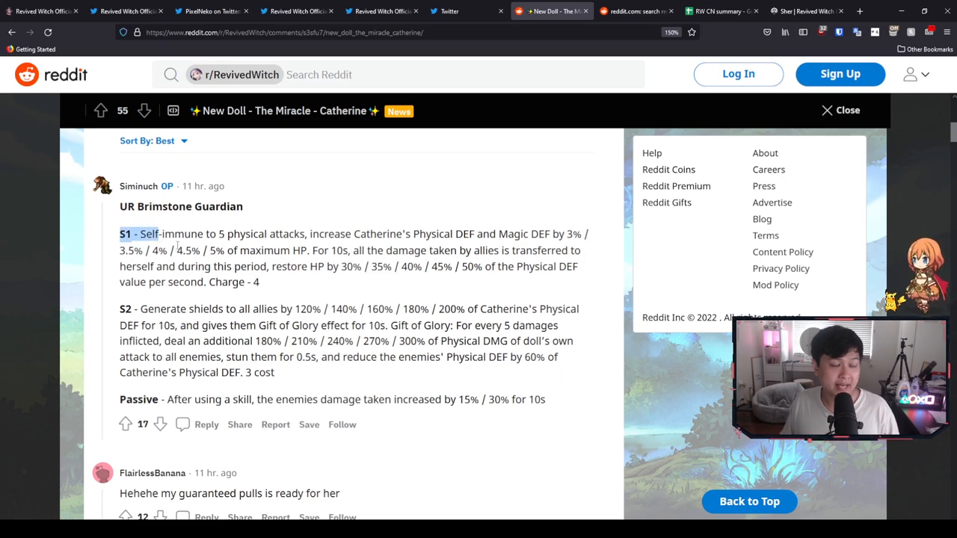
left_click_drag(120, 234, 202, 234)
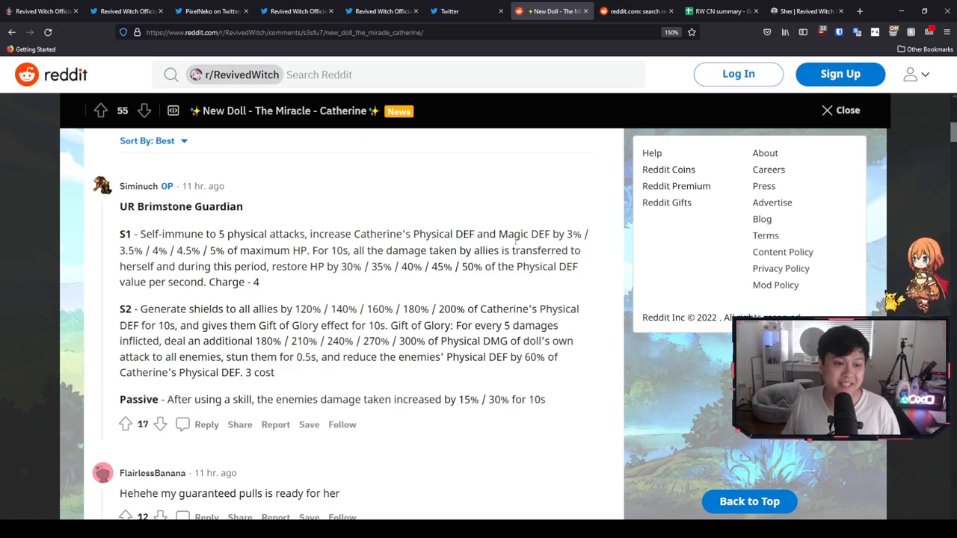
double_click(523, 234)
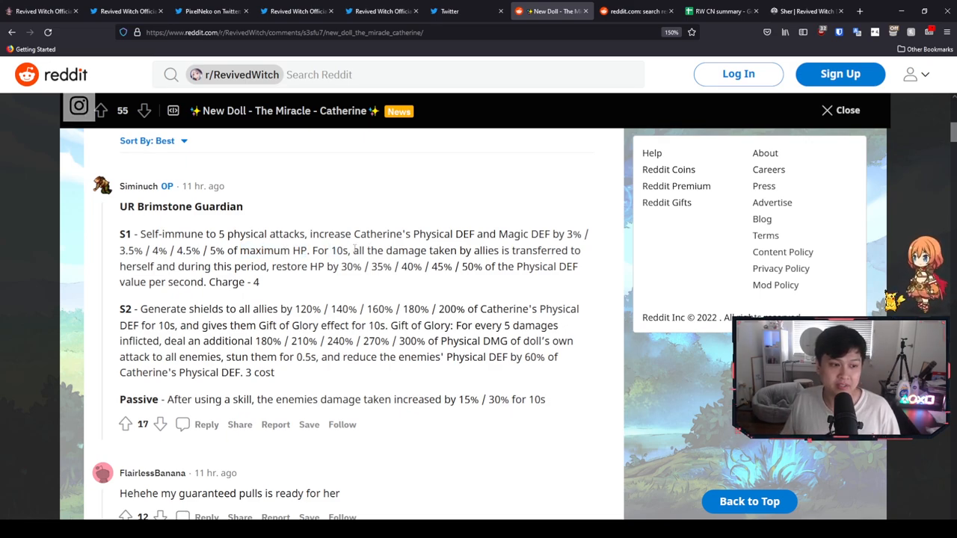
left_click_drag(354, 250, 268, 266)
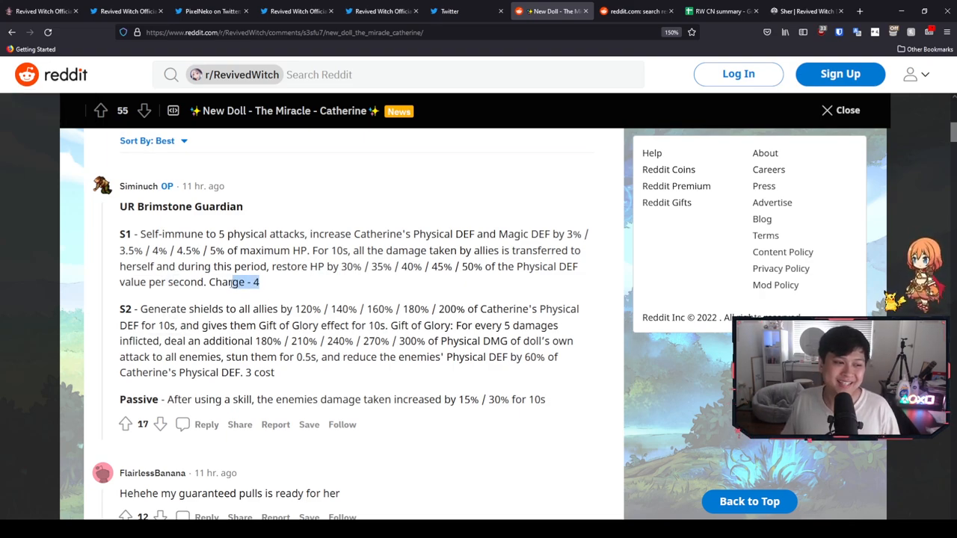
double_click(227, 281)
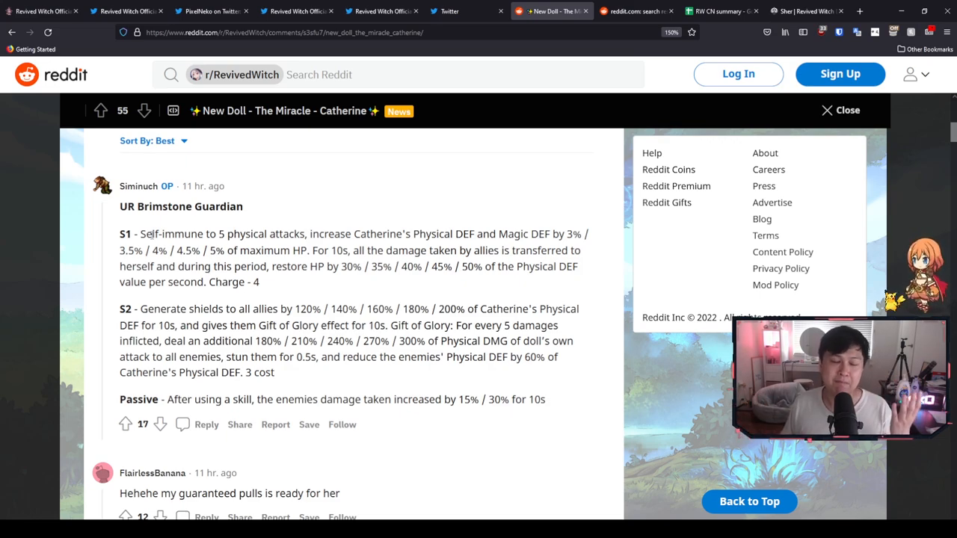
left_click_drag(139, 233, 218, 282)
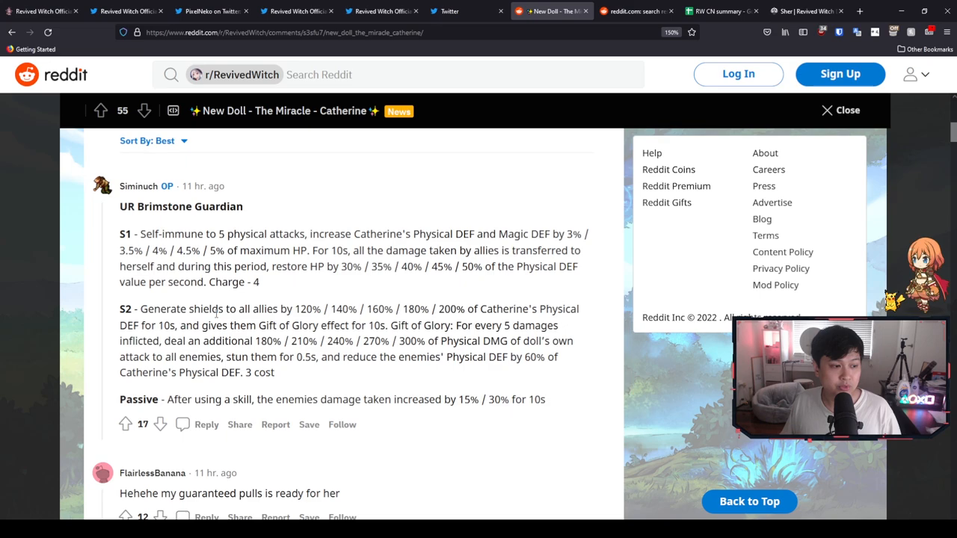
left_click_drag(139, 309, 315, 308)
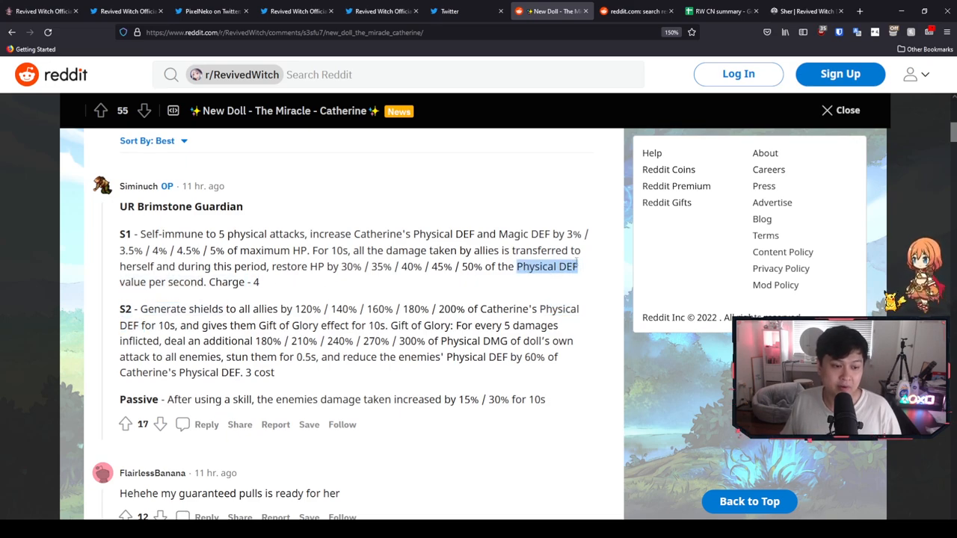
mouse_move(542, 295)
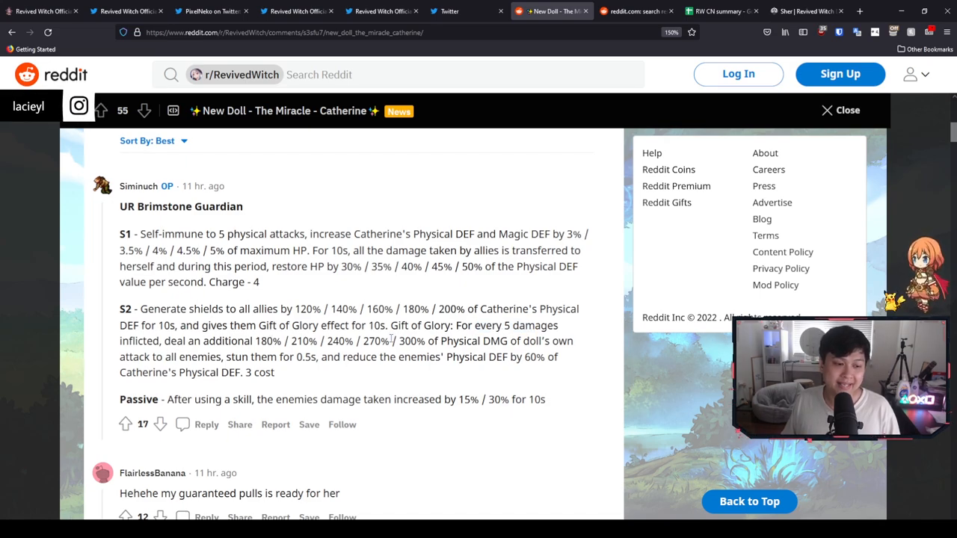
double_click(473, 341)
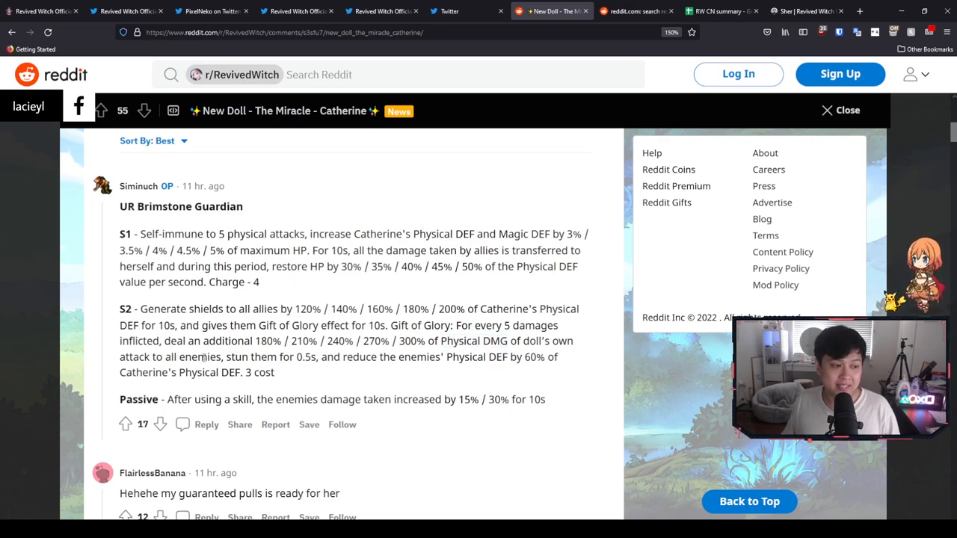
double_click(237, 357)
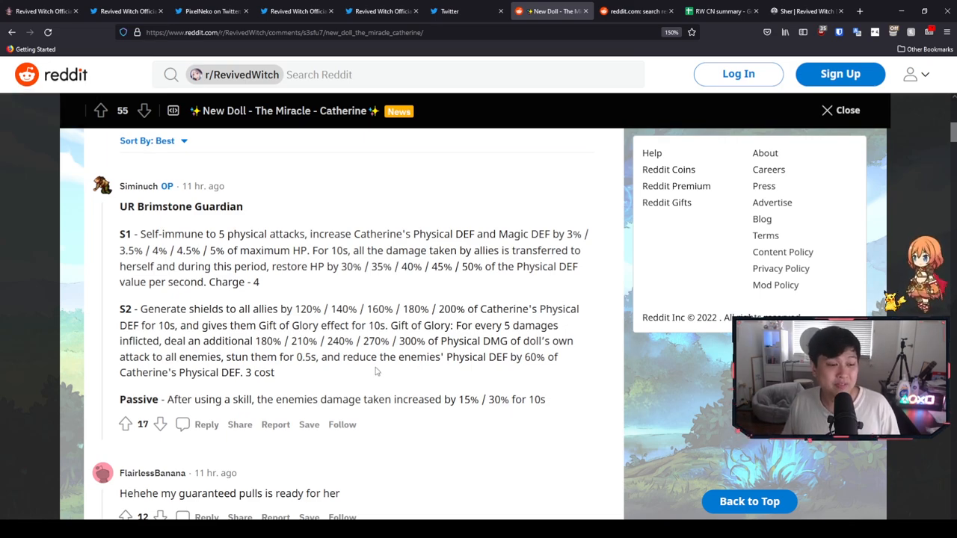
left_click_drag(342, 356, 485, 357)
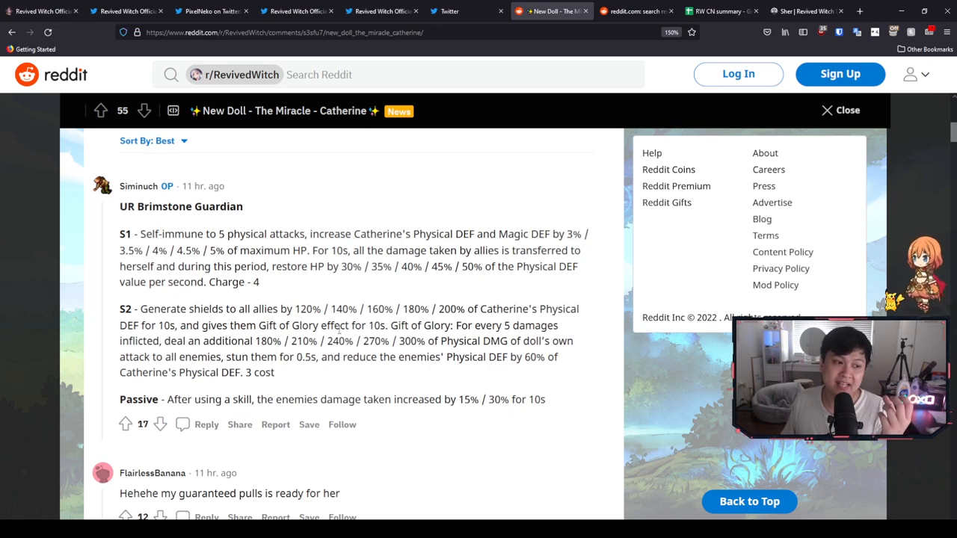
double_click(170, 234)
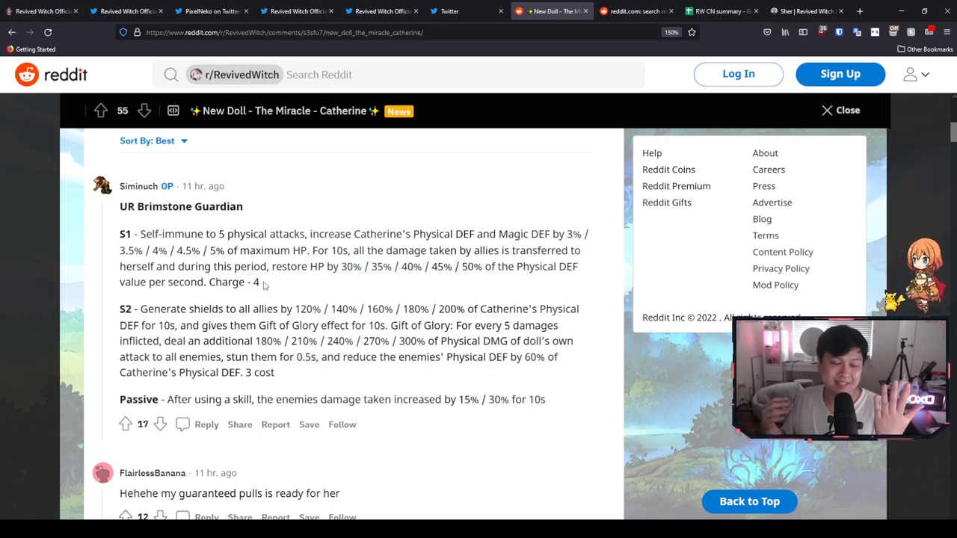
scroll("down", 3)
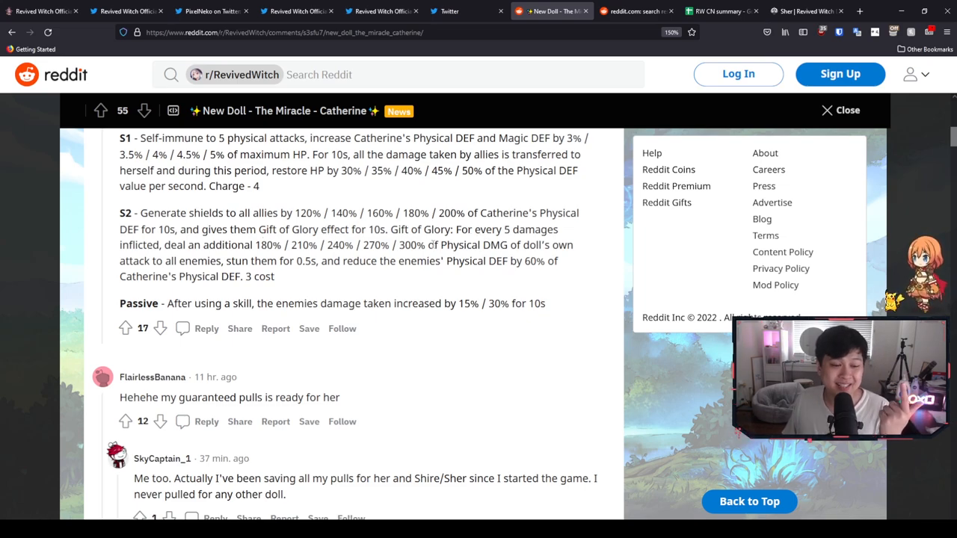
left_click_drag(432, 244, 527, 245)
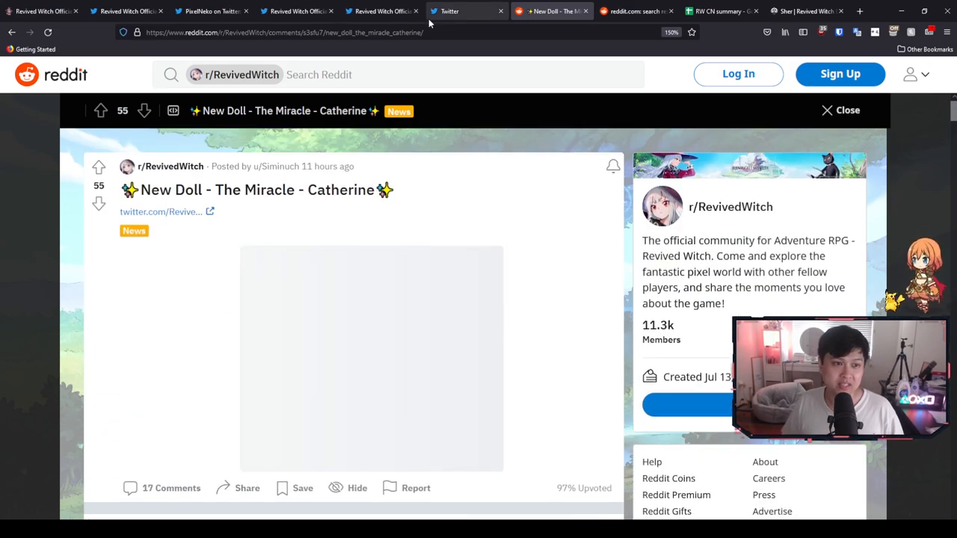
Step: Check the doll list, the Reddit 'catherine' search results and Catherine's post, then open Tuonel's database page
scroll("down", 3)
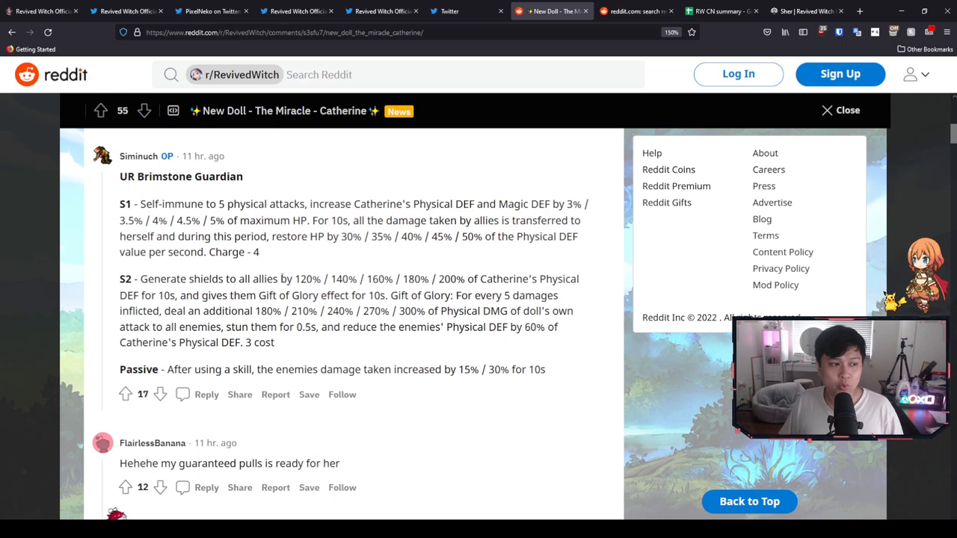
left_click(449, 11)
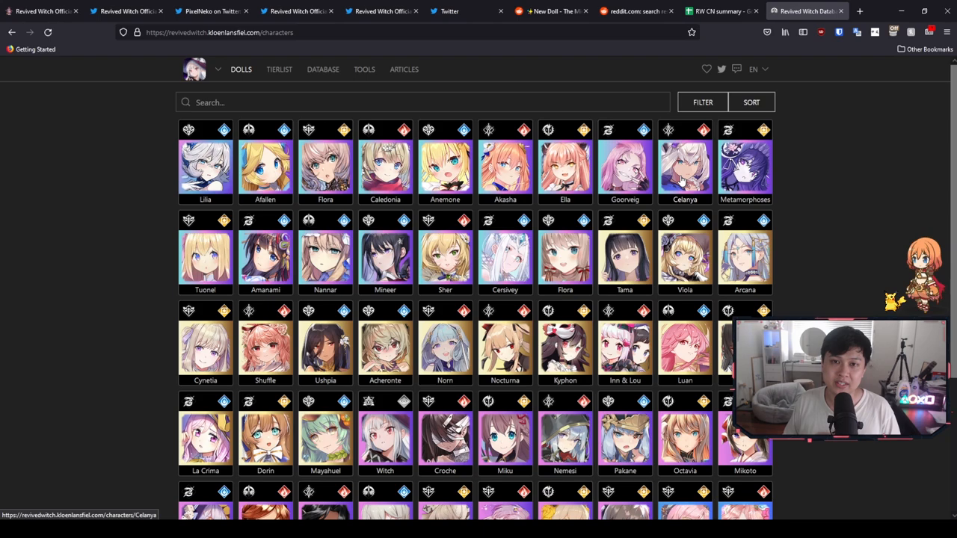
left_click(636, 10)
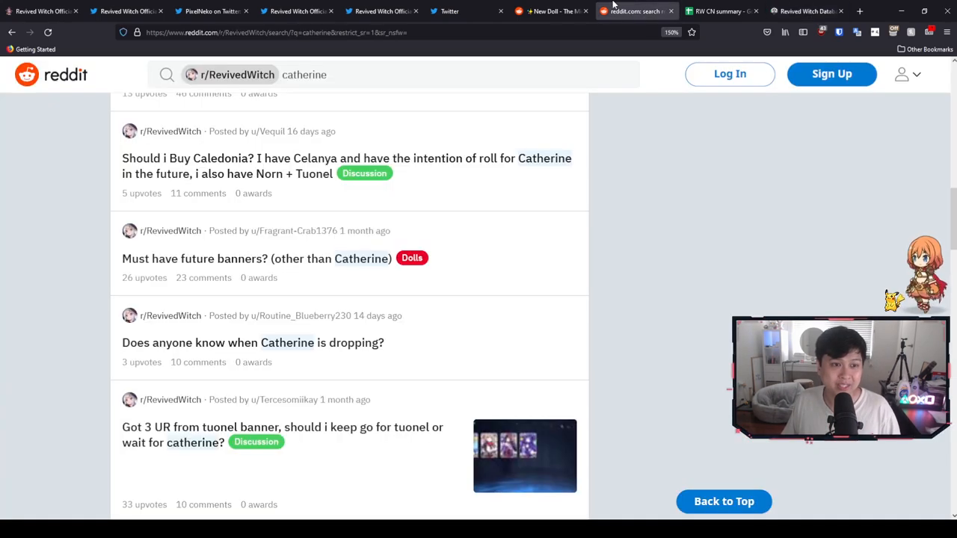
left_click(551, 10)
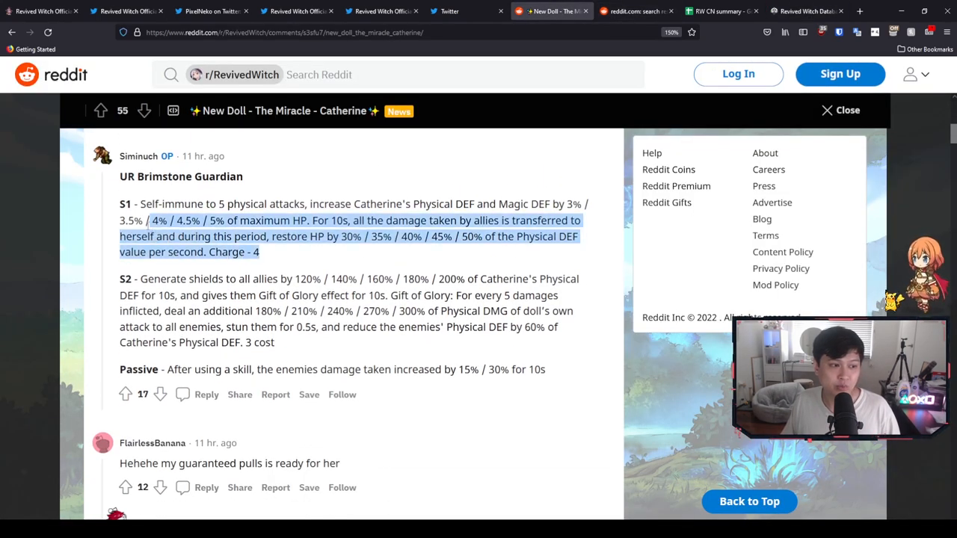
left_click(803, 11)
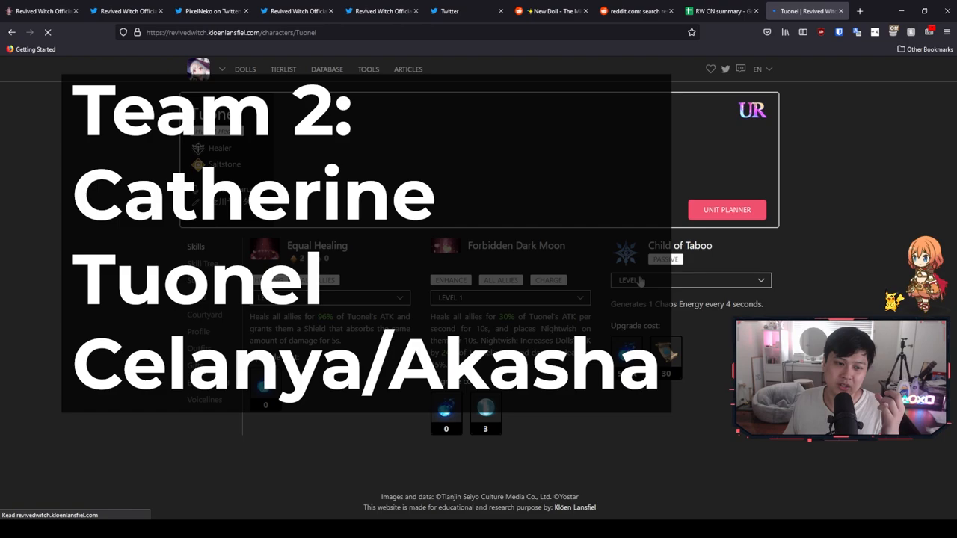
Step: Set Tuonel's Child of Taboo to level 2 and Forbidden Dark Moon to level 5, then return to Catherine's post
left_click(687, 280)
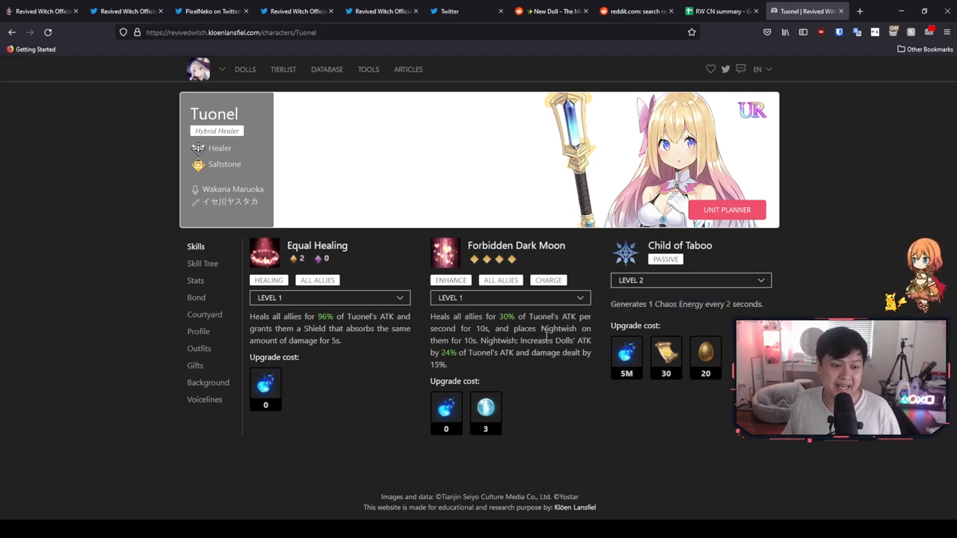
left_click_drag(523, 340, 531, 352)
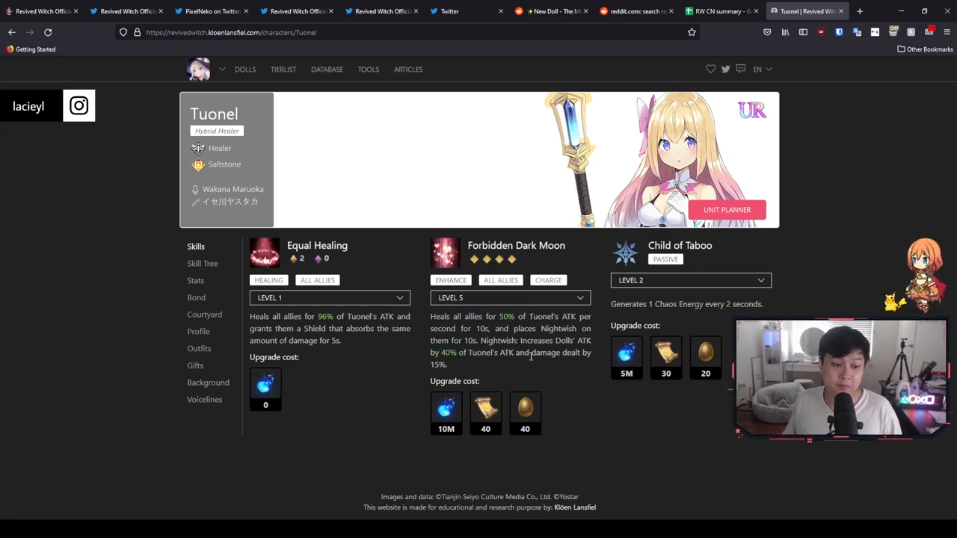
mouse_move(522, 367)
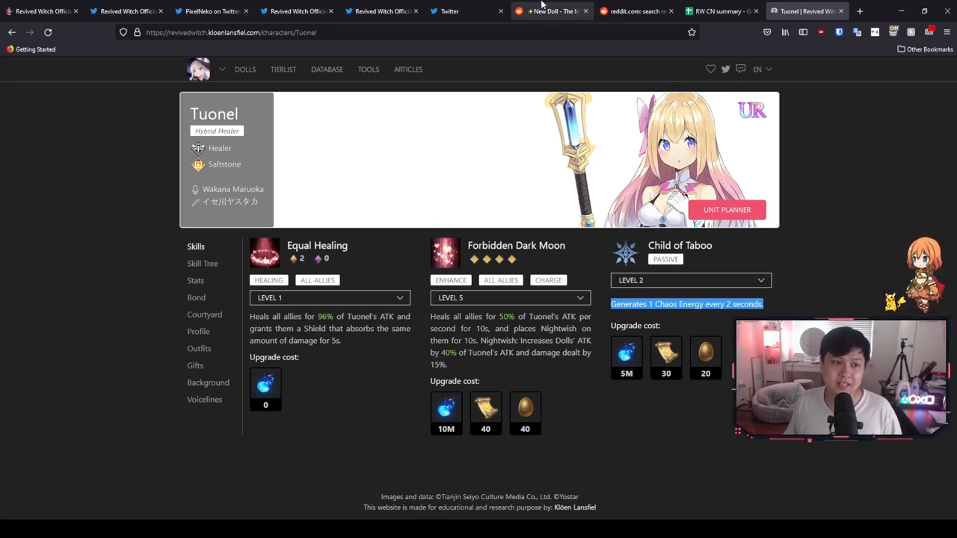
left_click(552, 11)
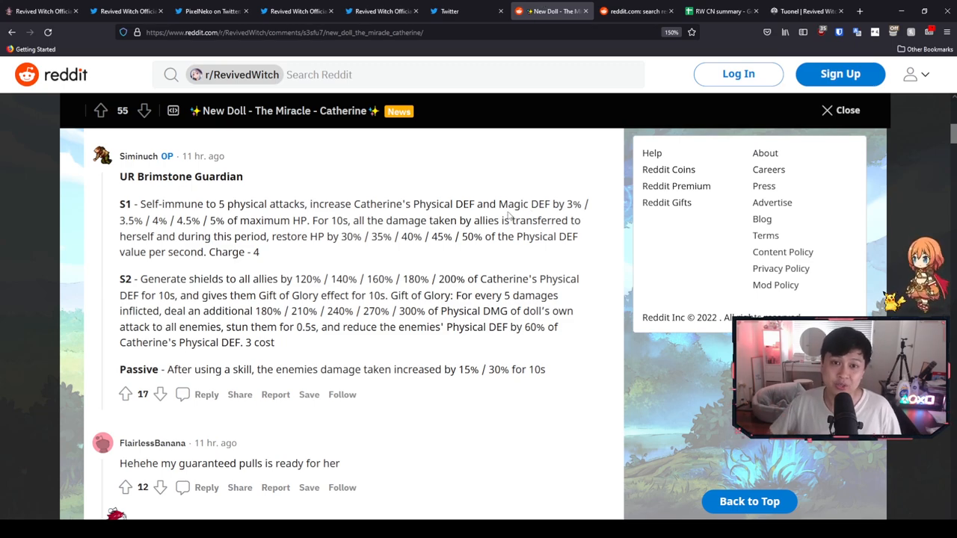
Step: Show Catherine's announcement tweet again after brief stops on Tuonel's page and the Dolls list
left_click(466, 10)
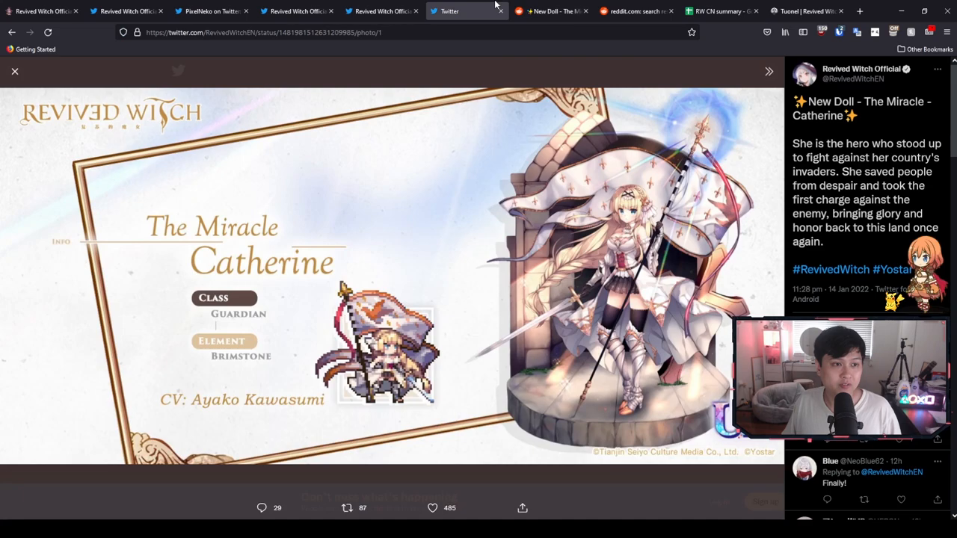
mouse_move(519, 316)
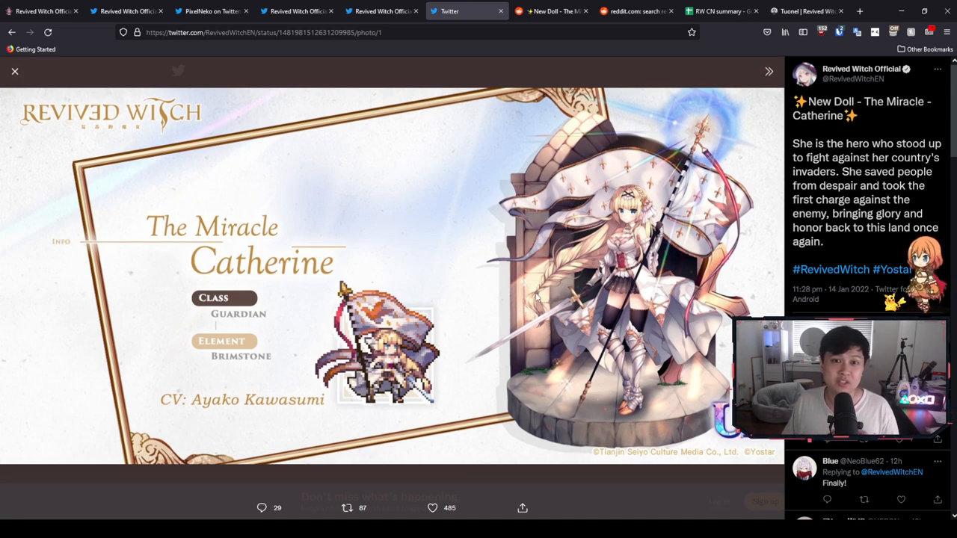
left_click(803, 10)
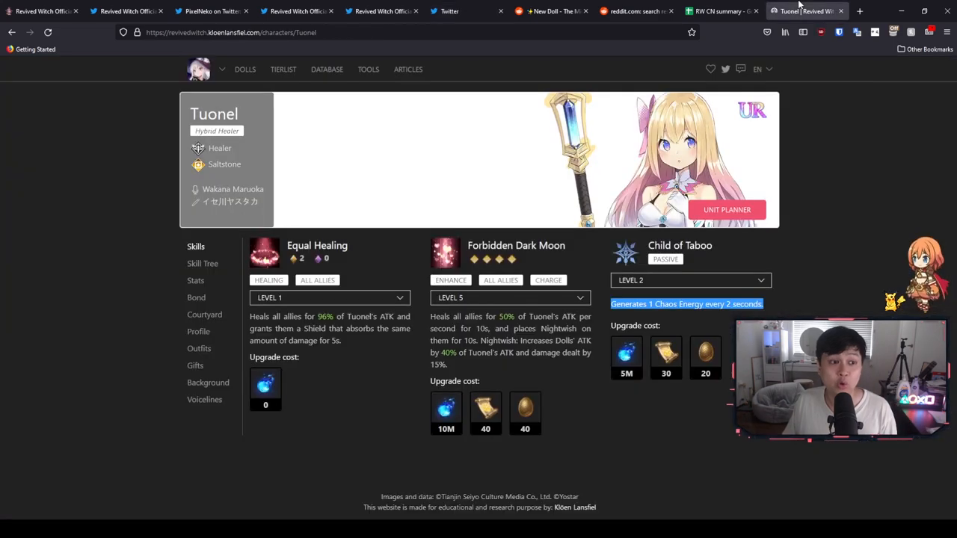
left_click(240, 69)
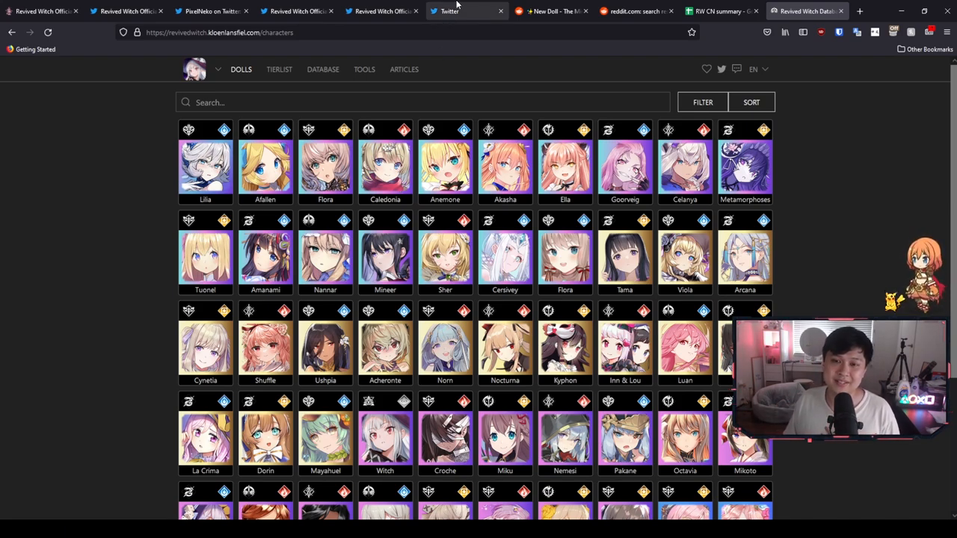
left_click(466, 11)
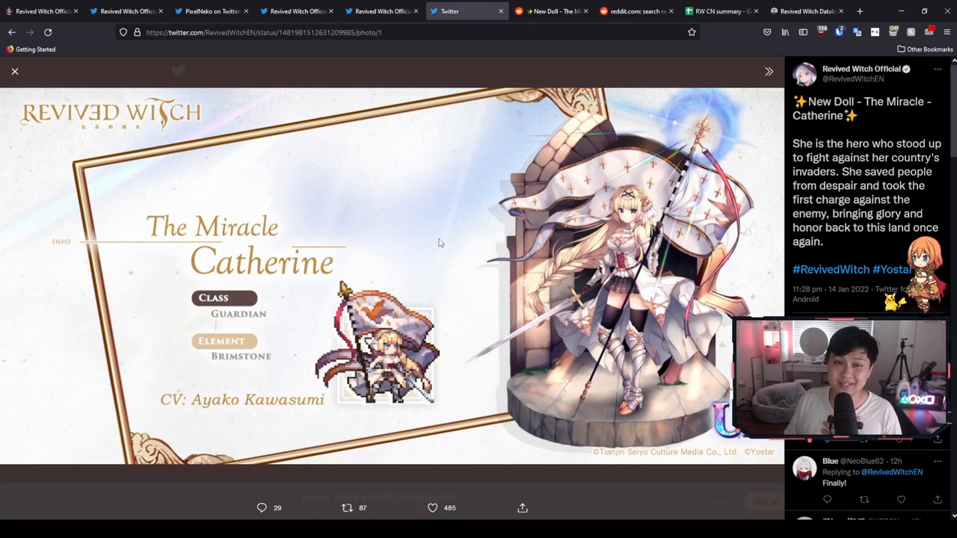